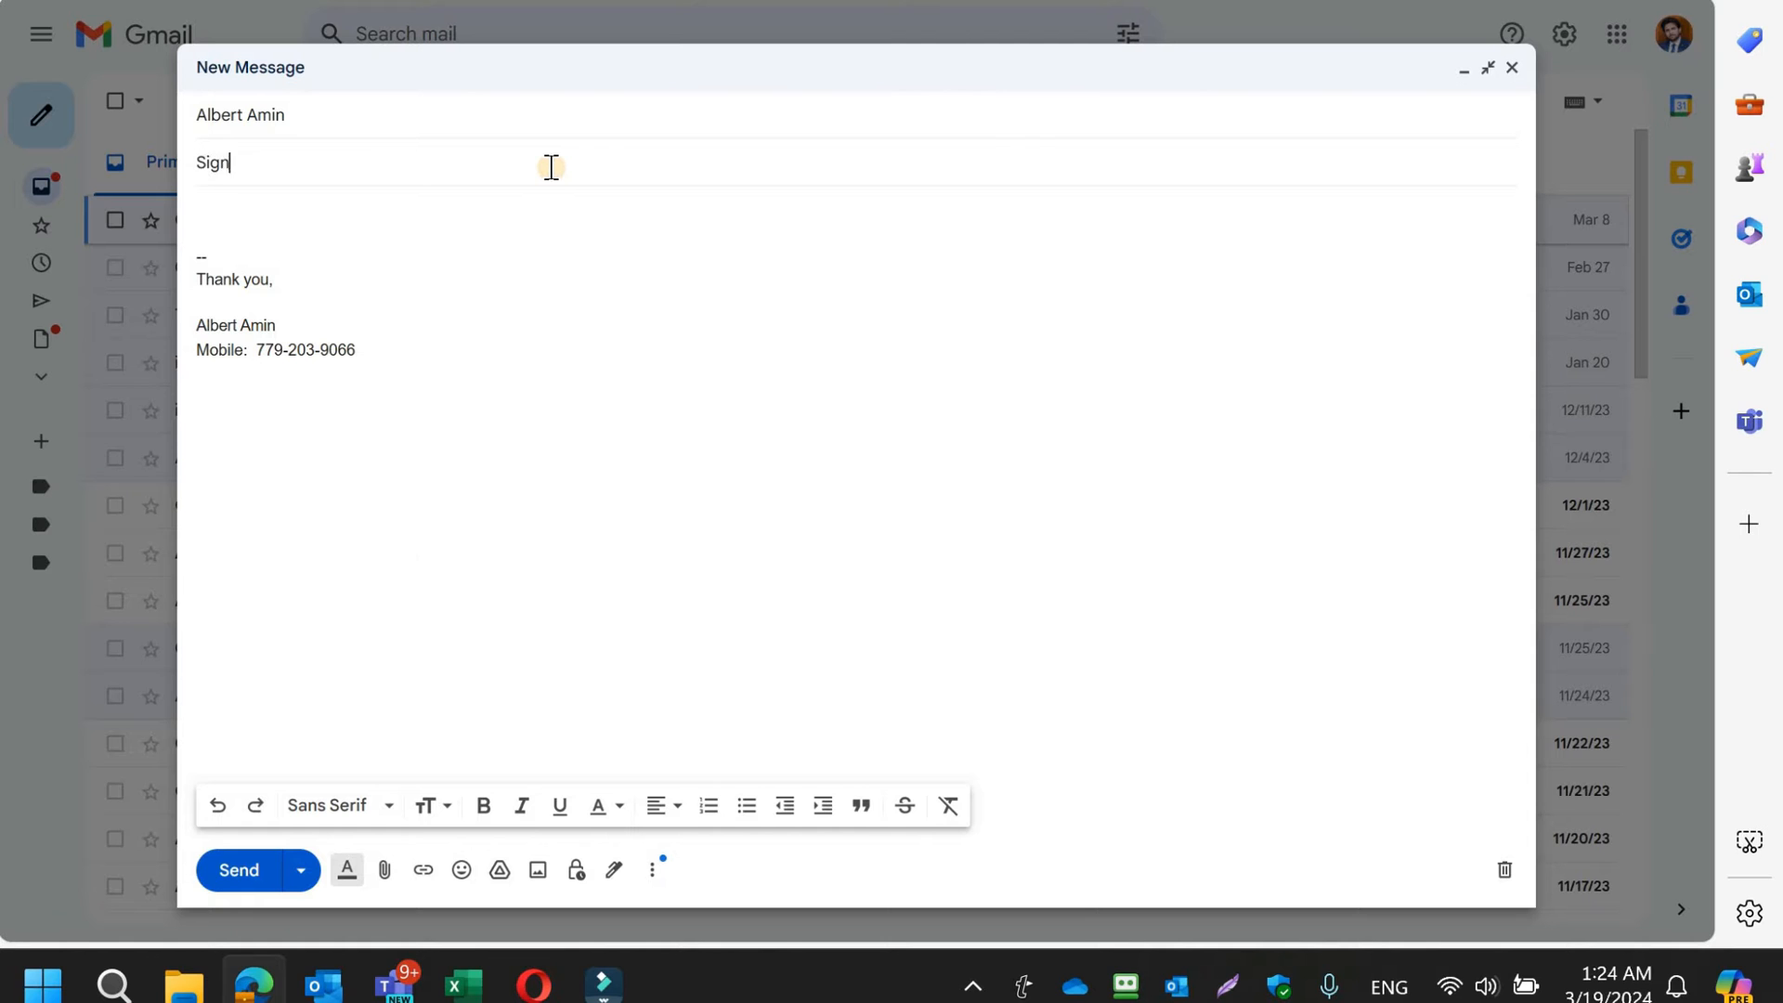
- Send the 'Signature' test email with the desktop signature to yourself
click(237, 869)
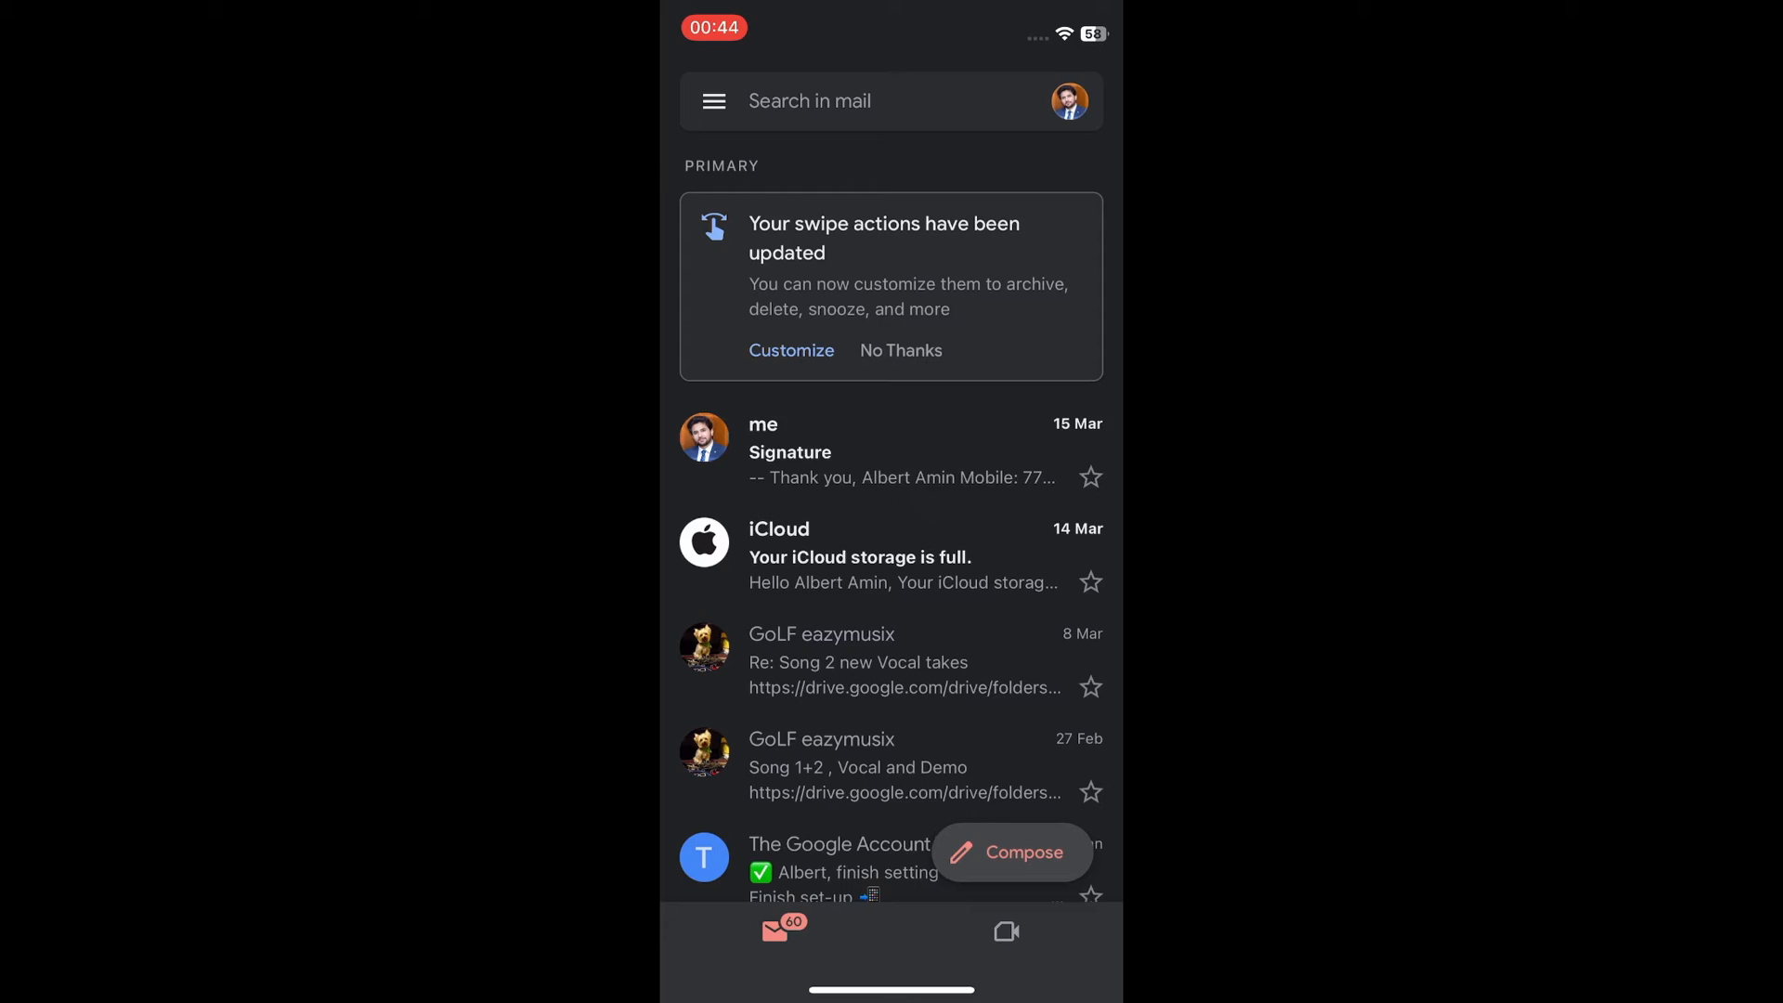
- Copy the signature text from the Signature email and return to the inbox
click(789, 451)
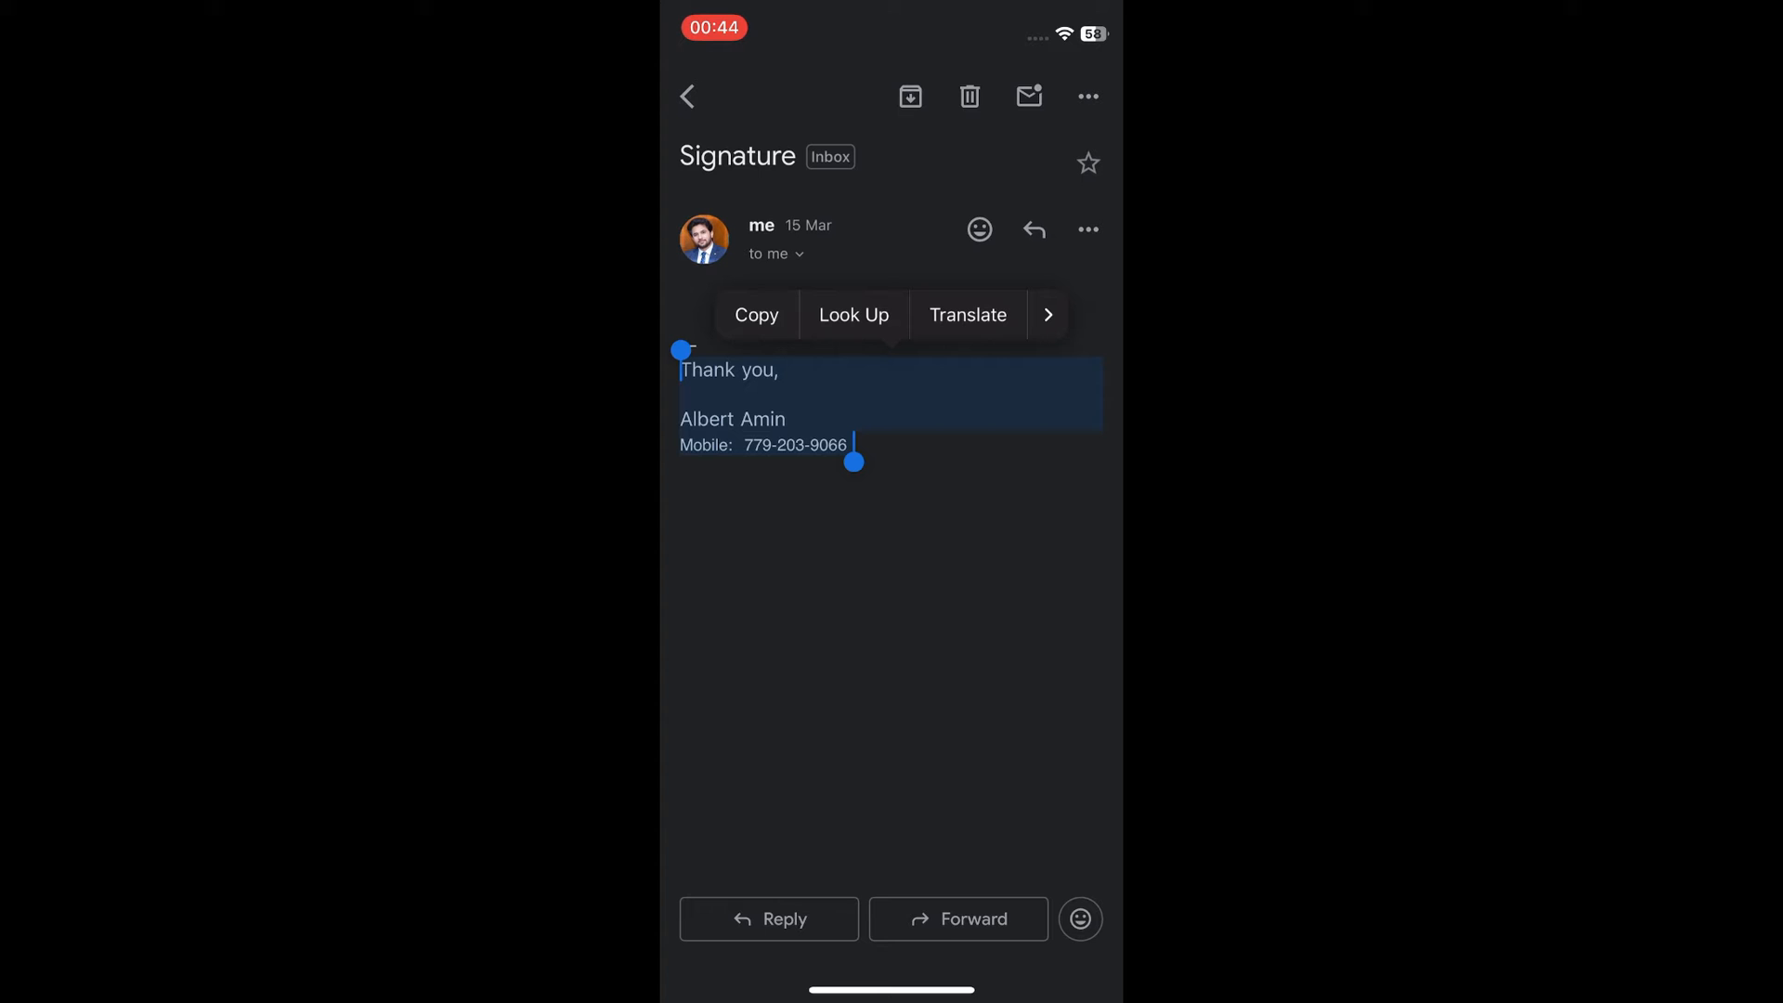
click(756, 315)
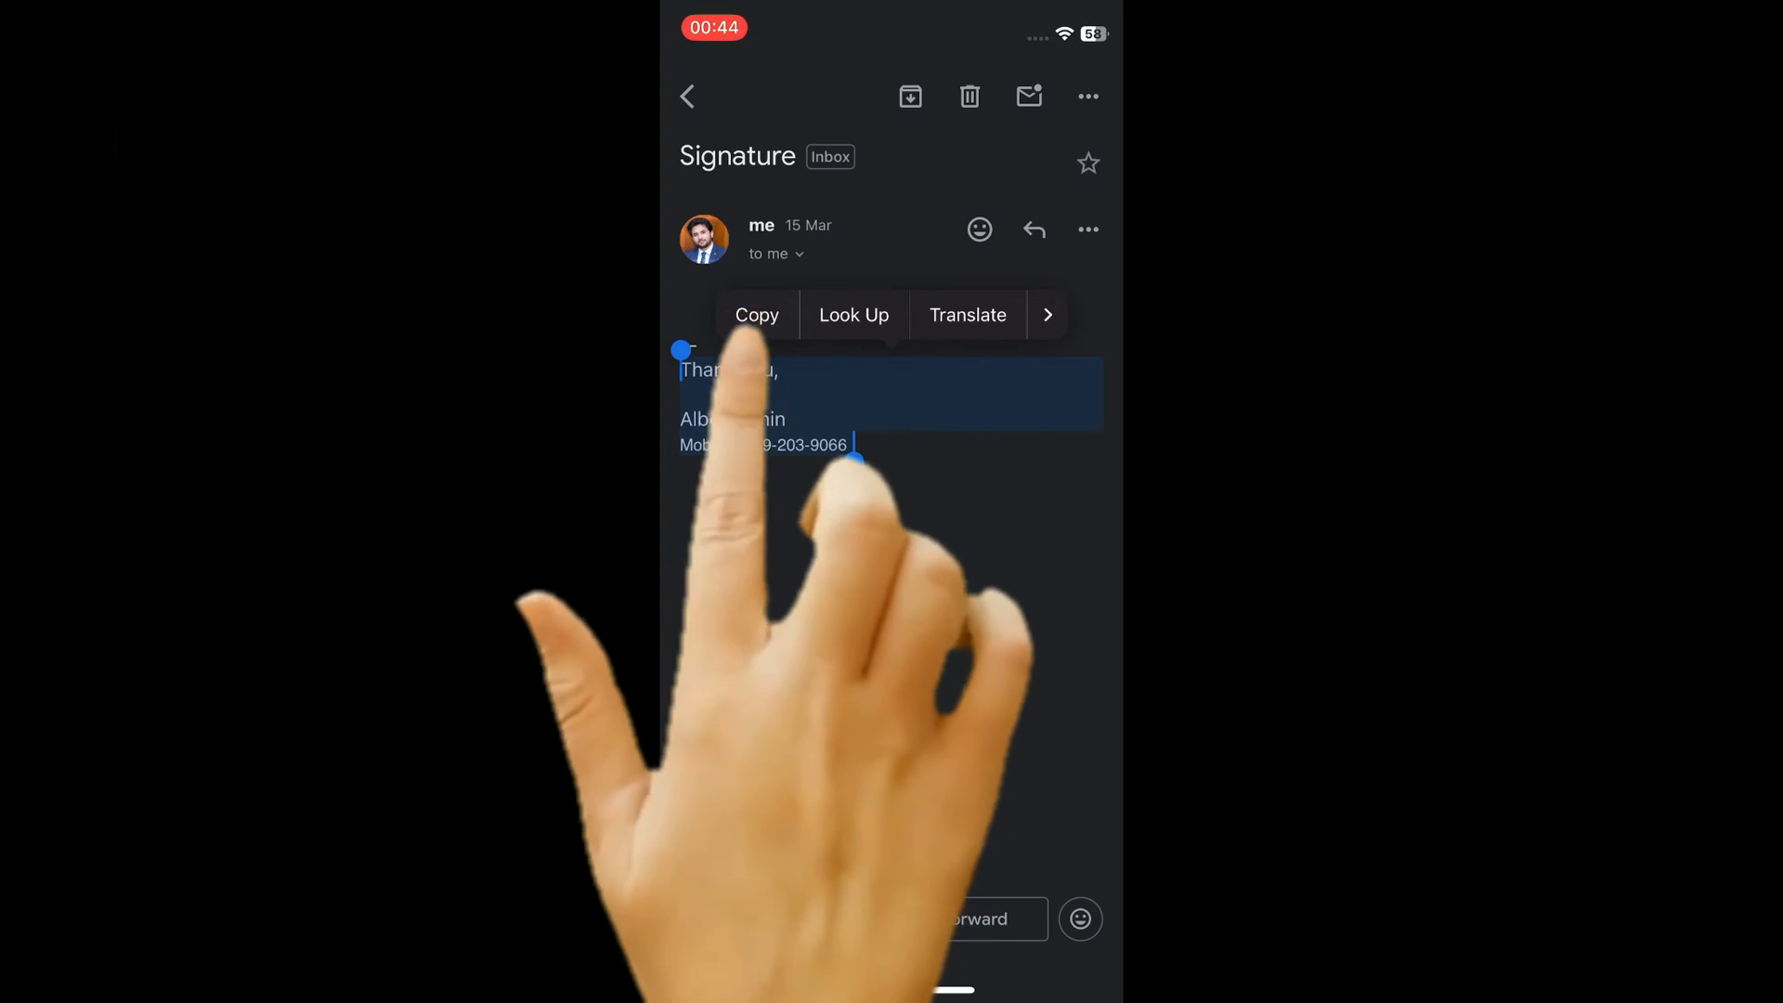
click(756, 315)
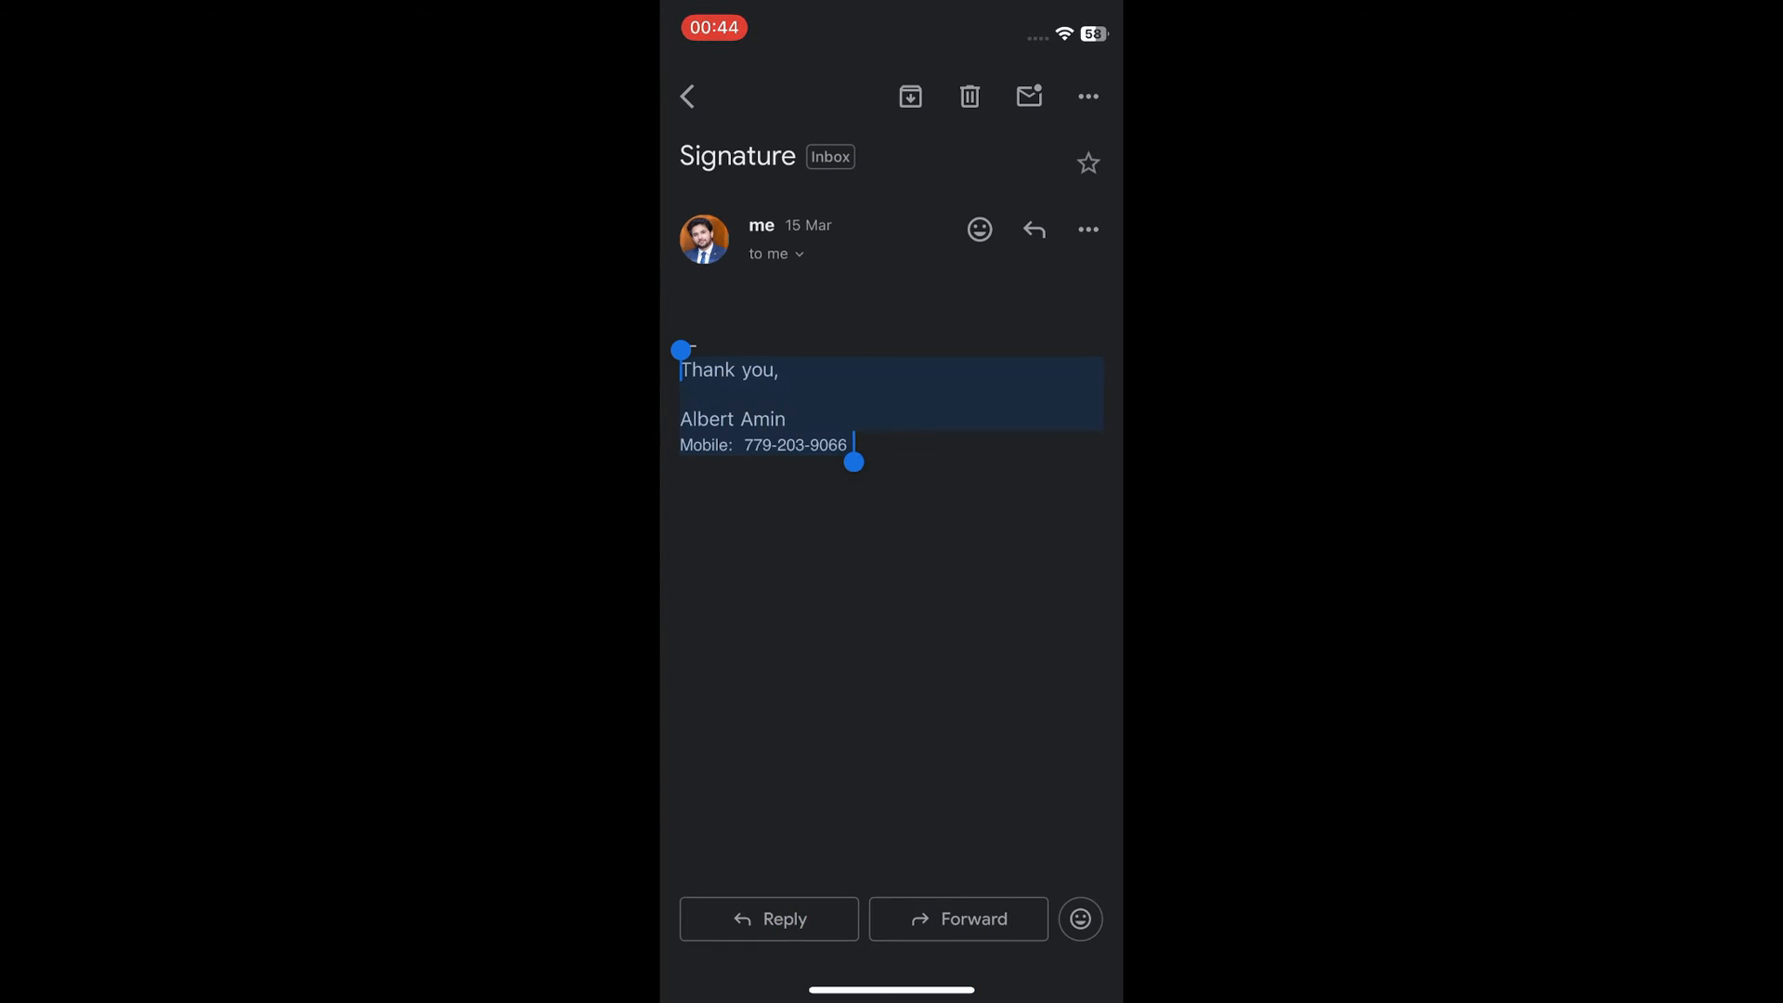
click(687, 97)
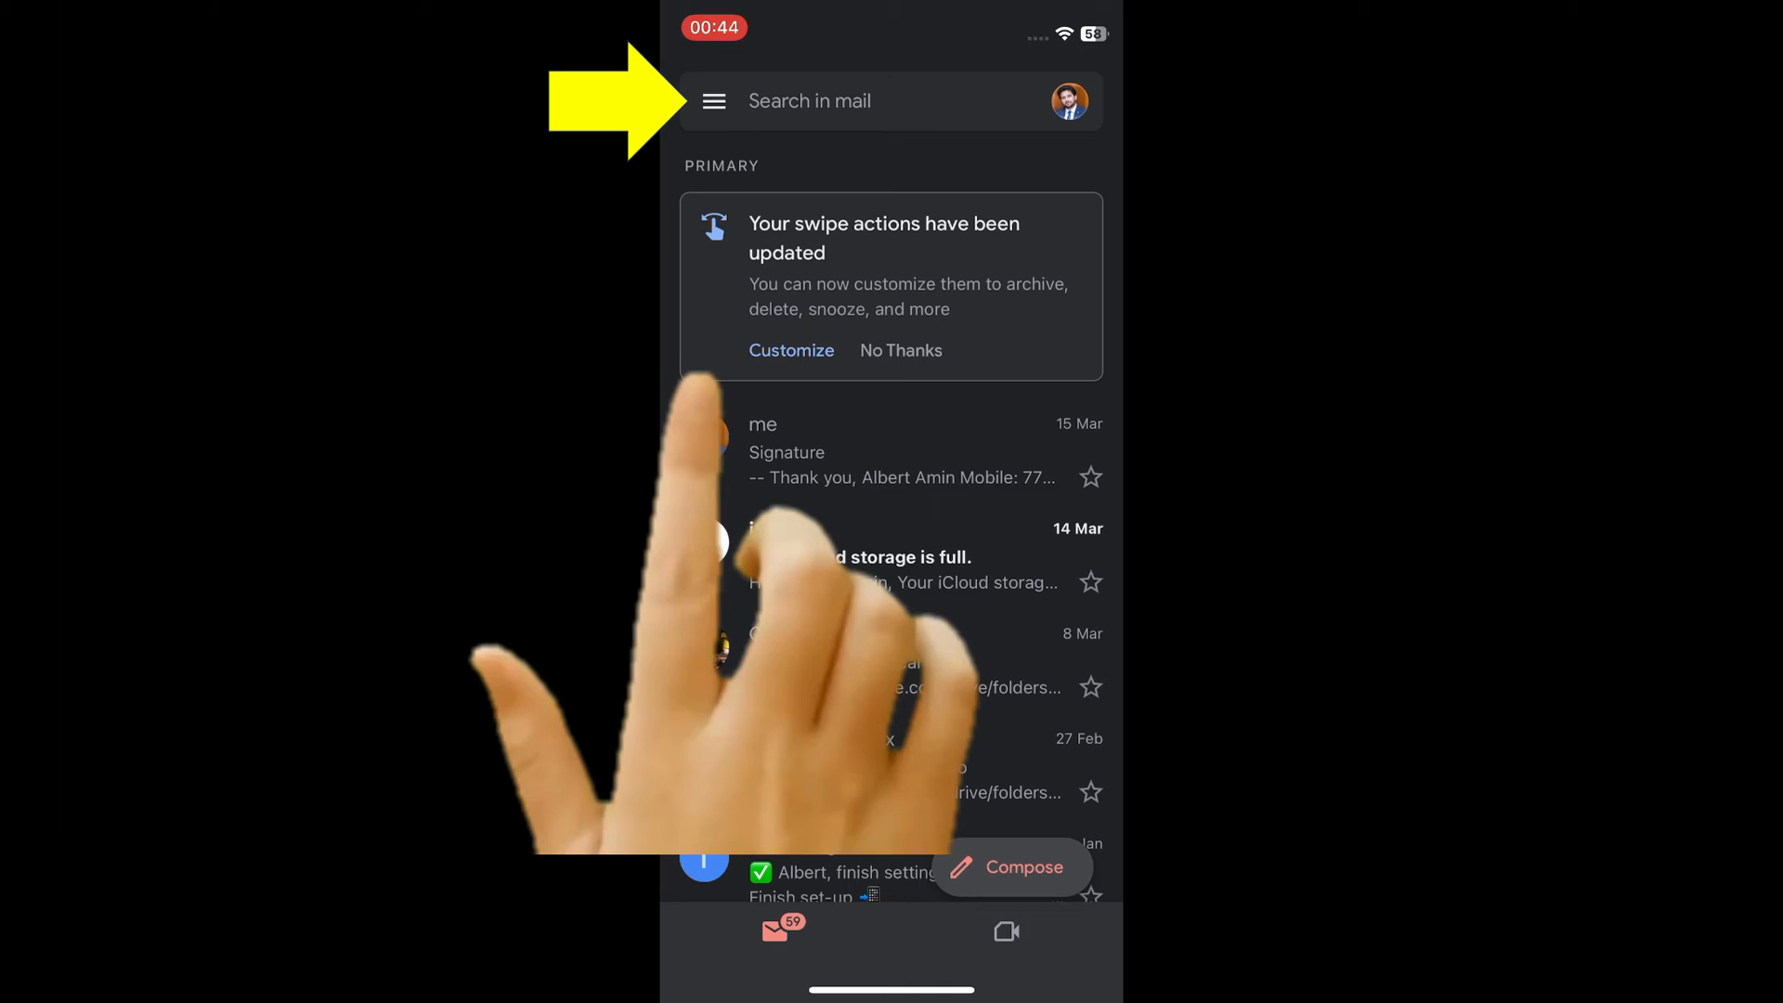
- Reach the Gmail app's Settings page through the side menu
click(713, 100)
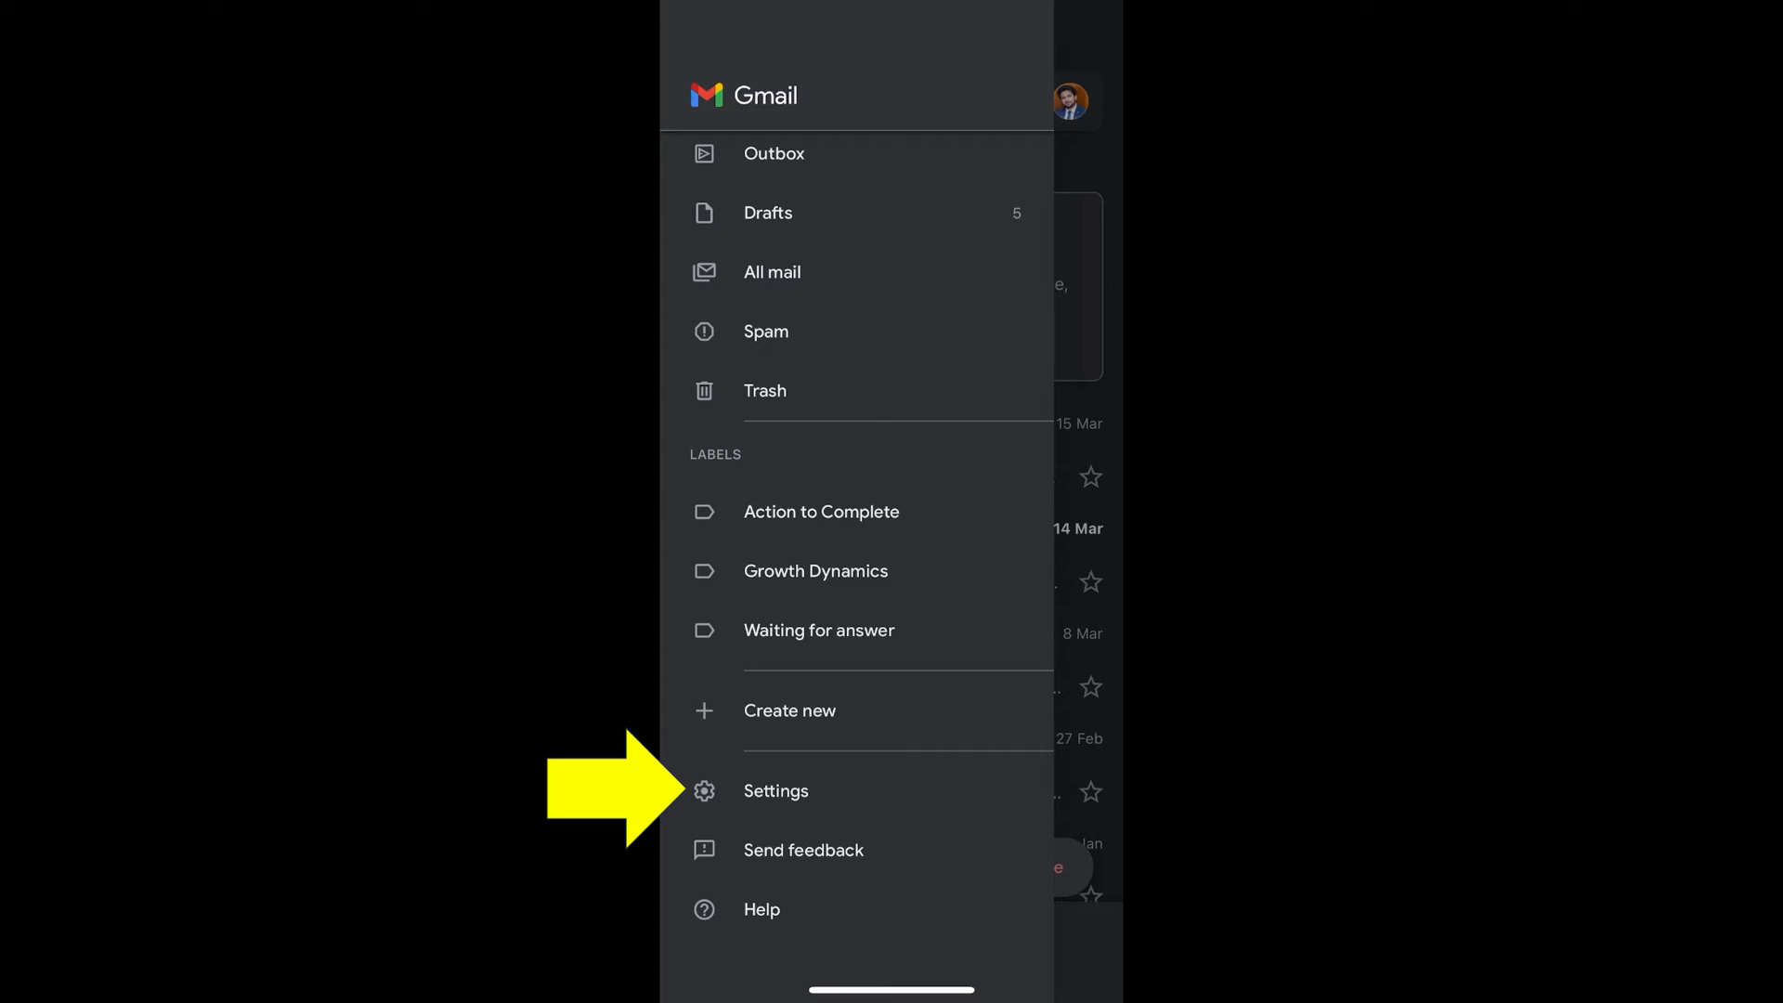
click(776, 791)
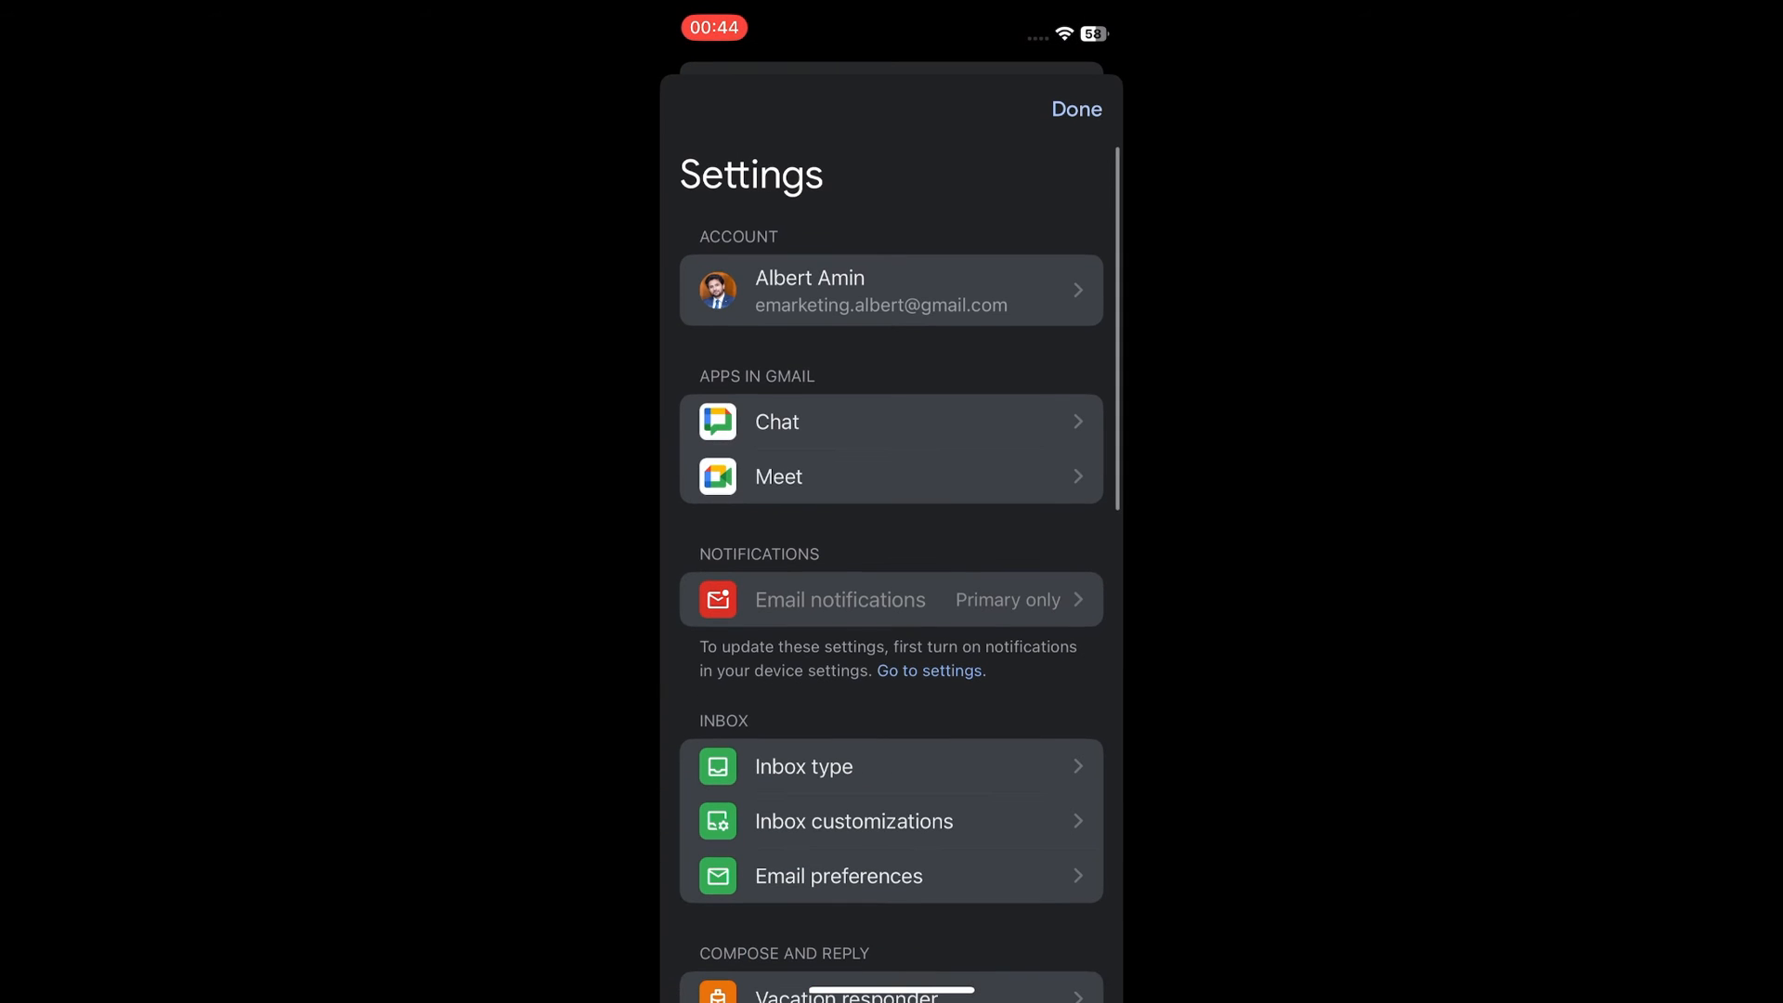
- Reach Signature settings under Compose and Reply, with Mobile Signature off
scroll(down, 3)
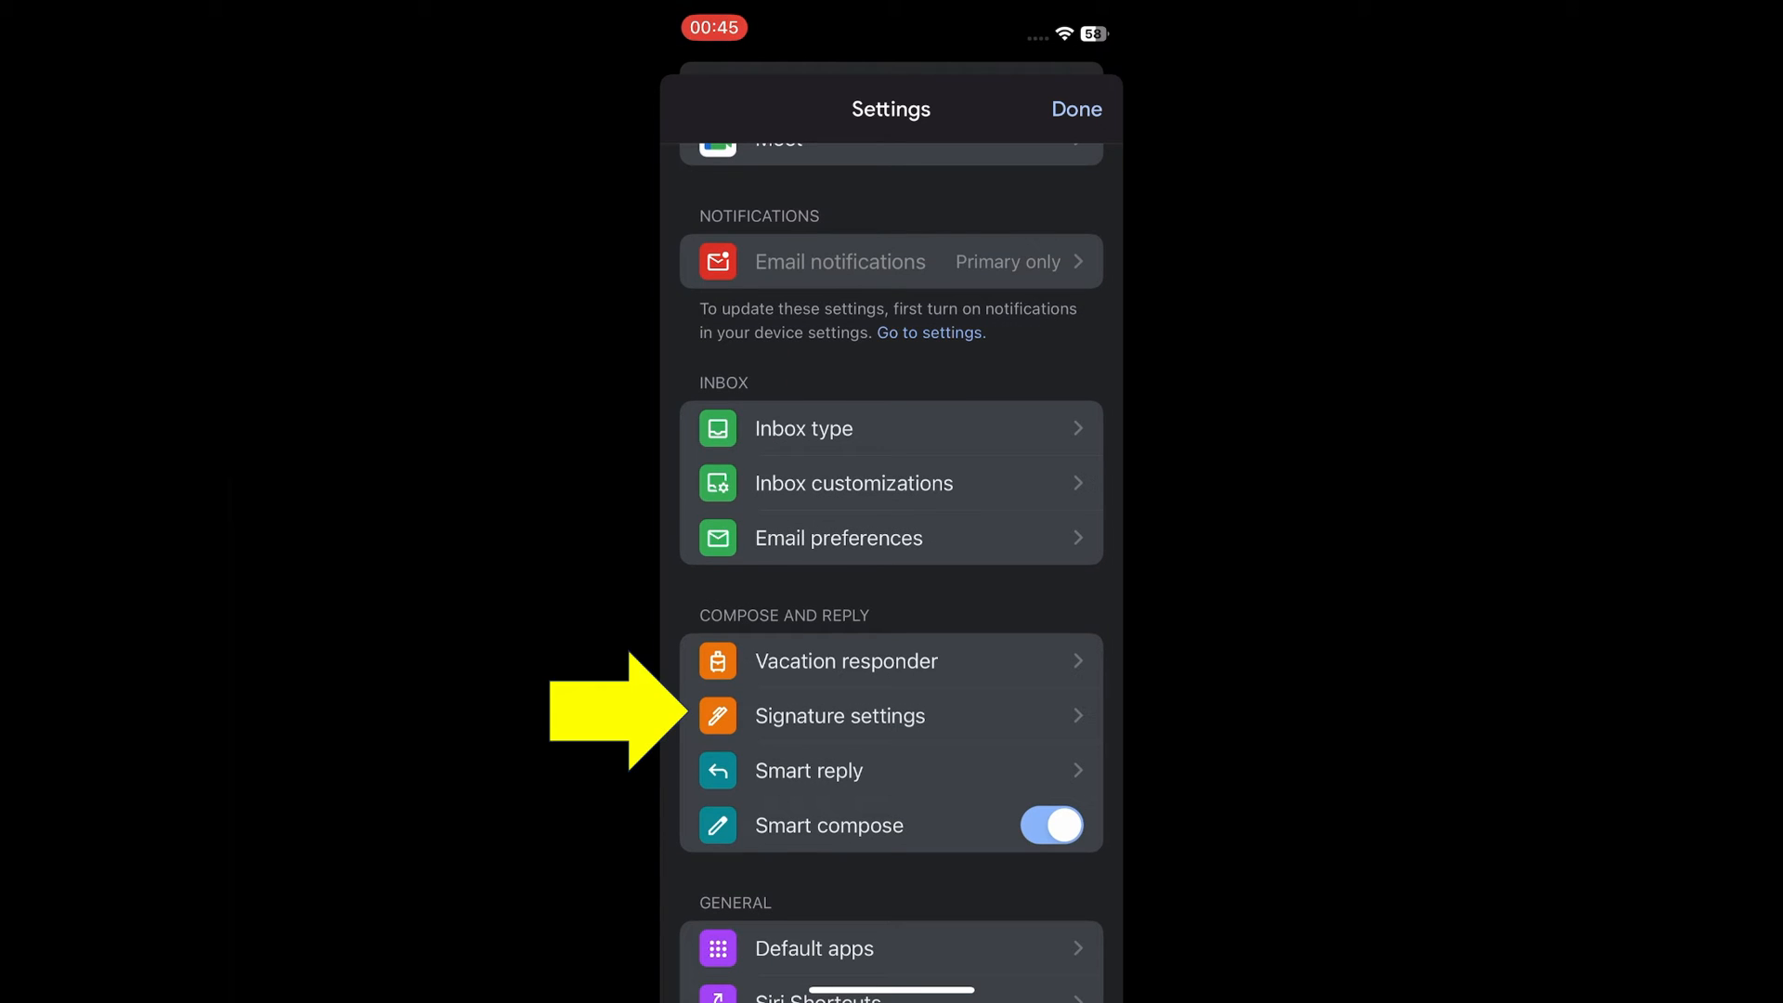
click(839, 715)
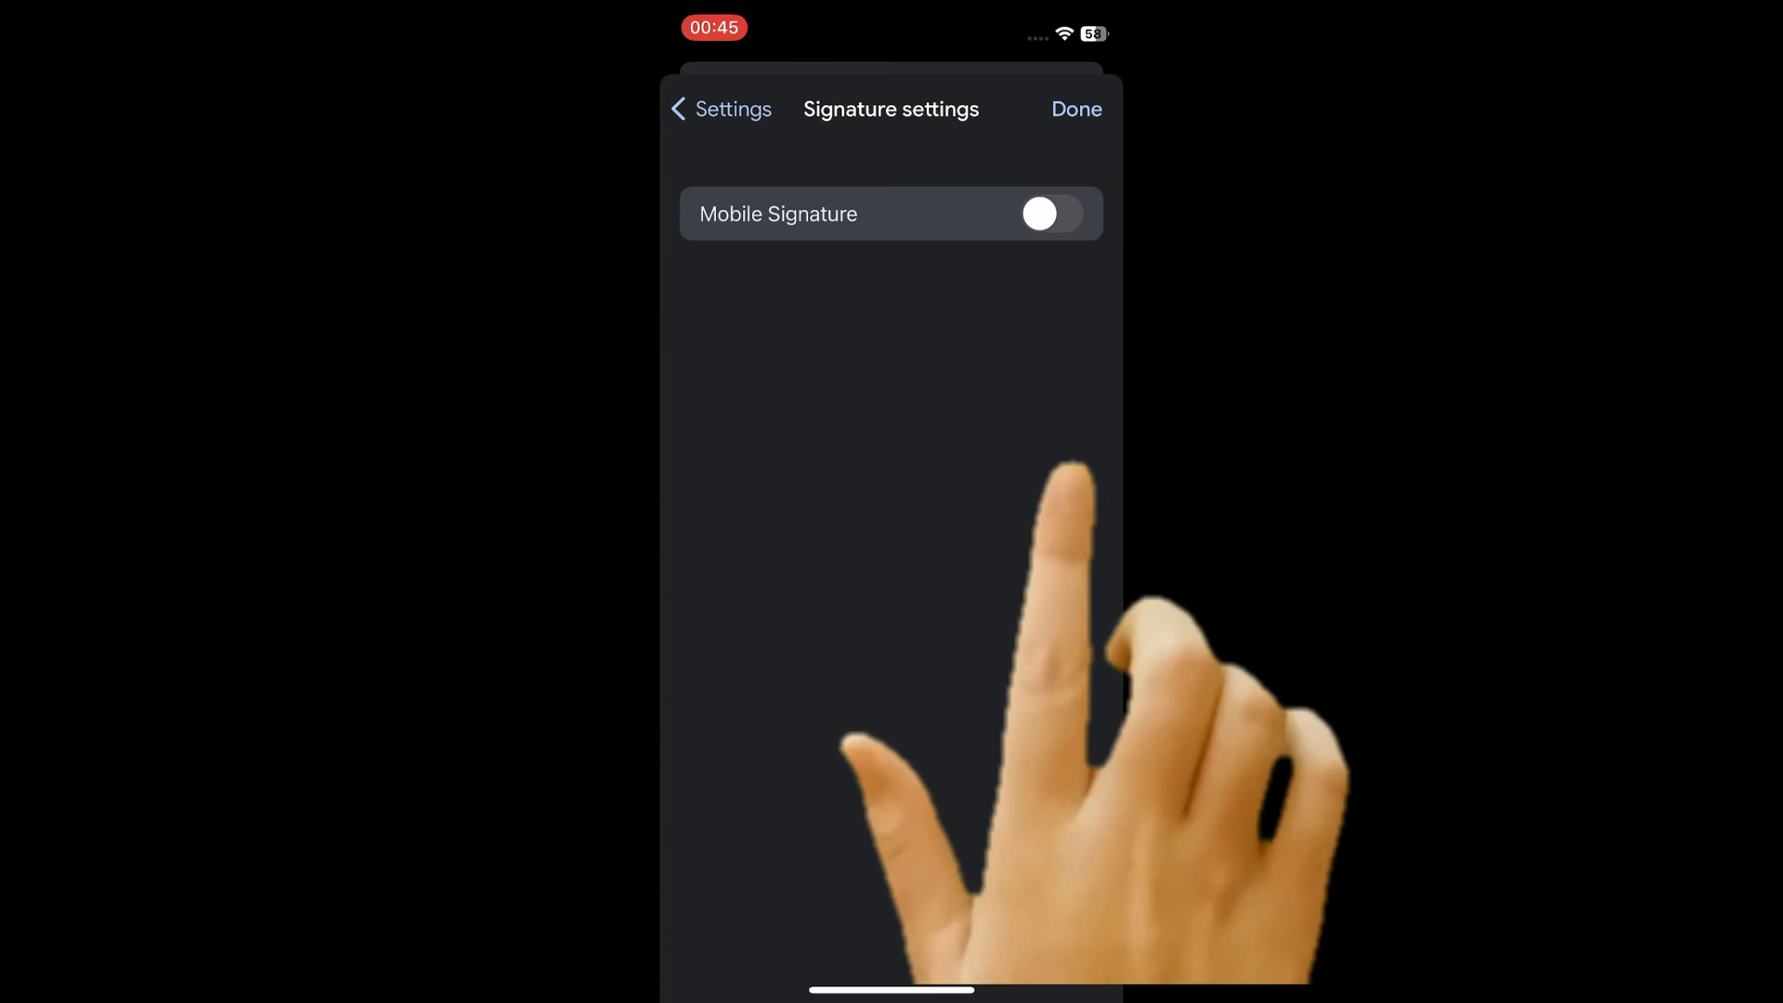
- Turn on Mobile Signature so the copied signature can be pasted in
click(1048, 214)
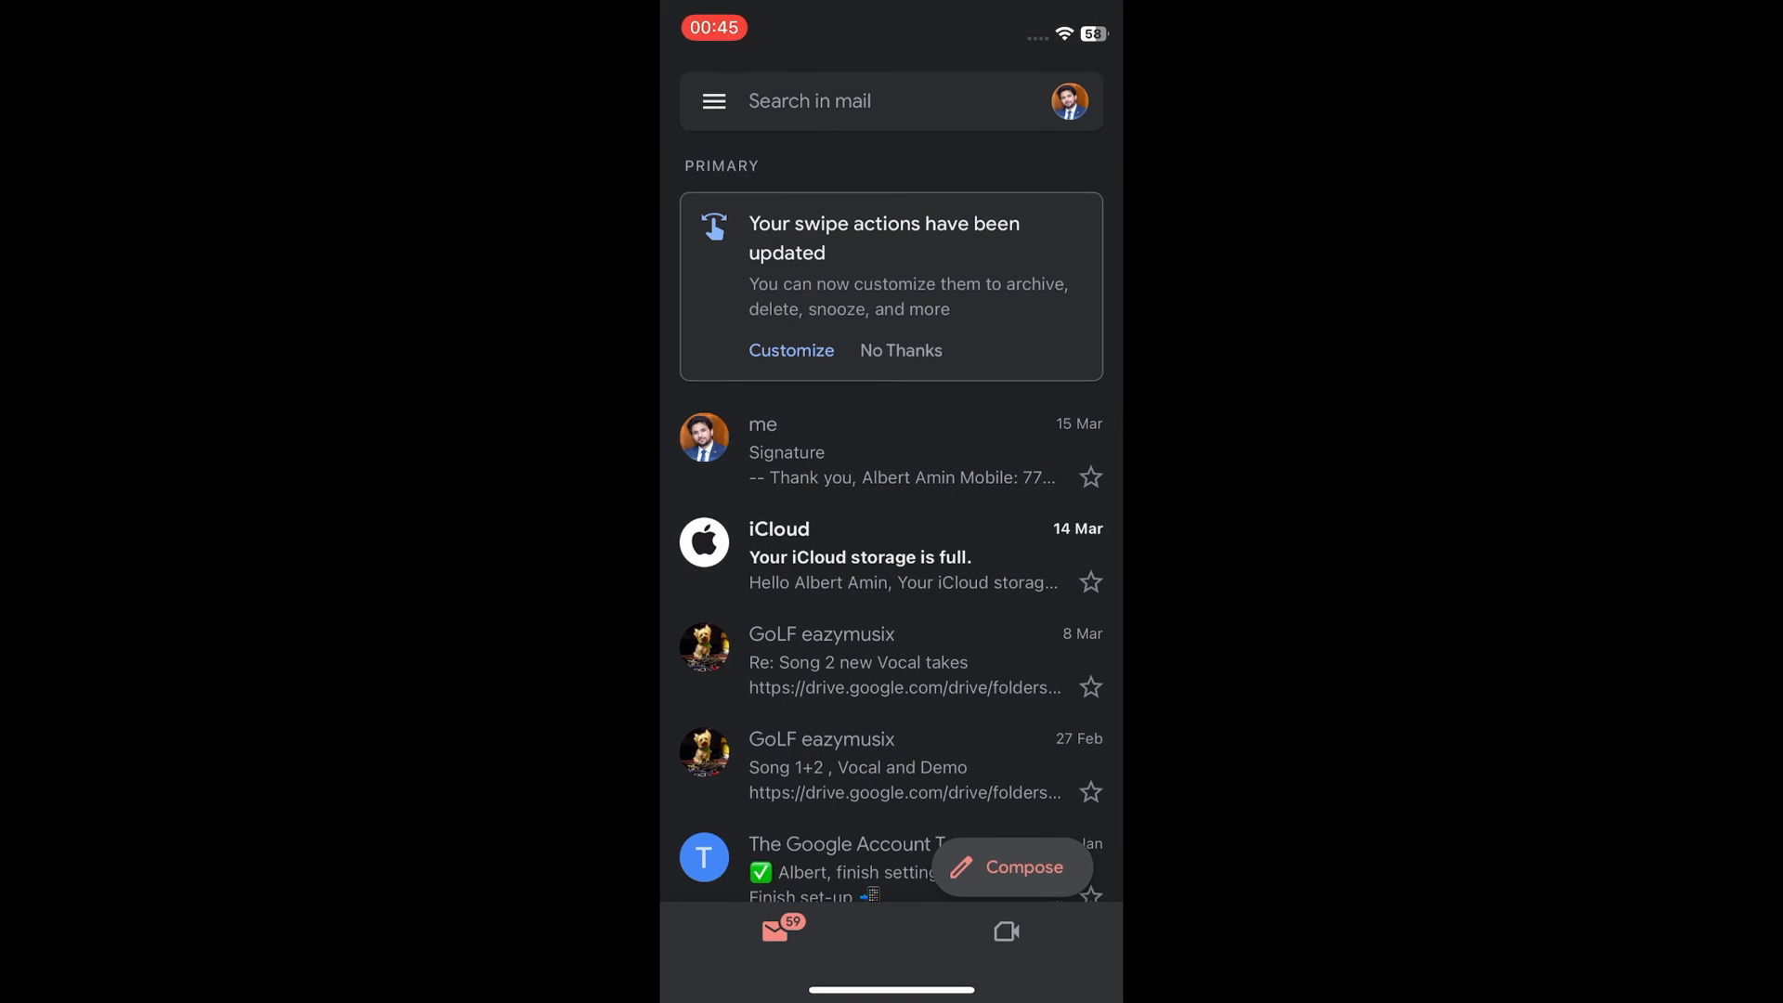
- Load the Schedule a Complimentary Consultation page from turnertimemanagement.com in a new tab
click(1010, 867)
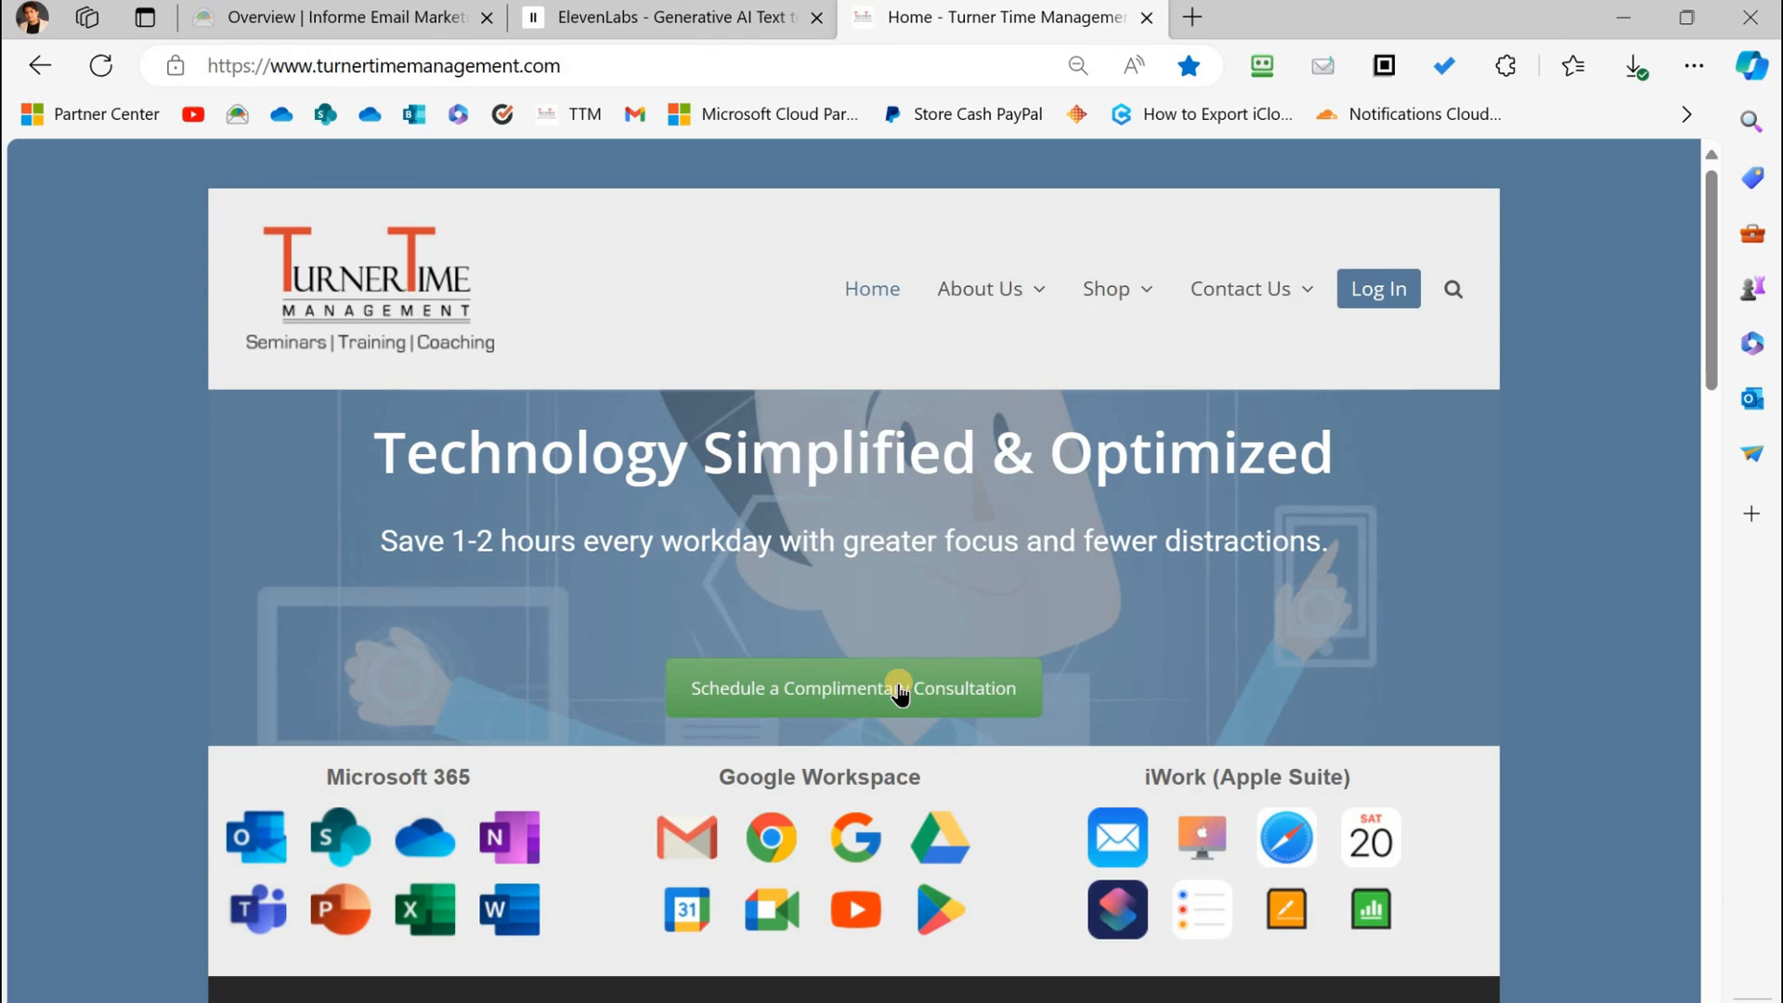
click(850, 687)
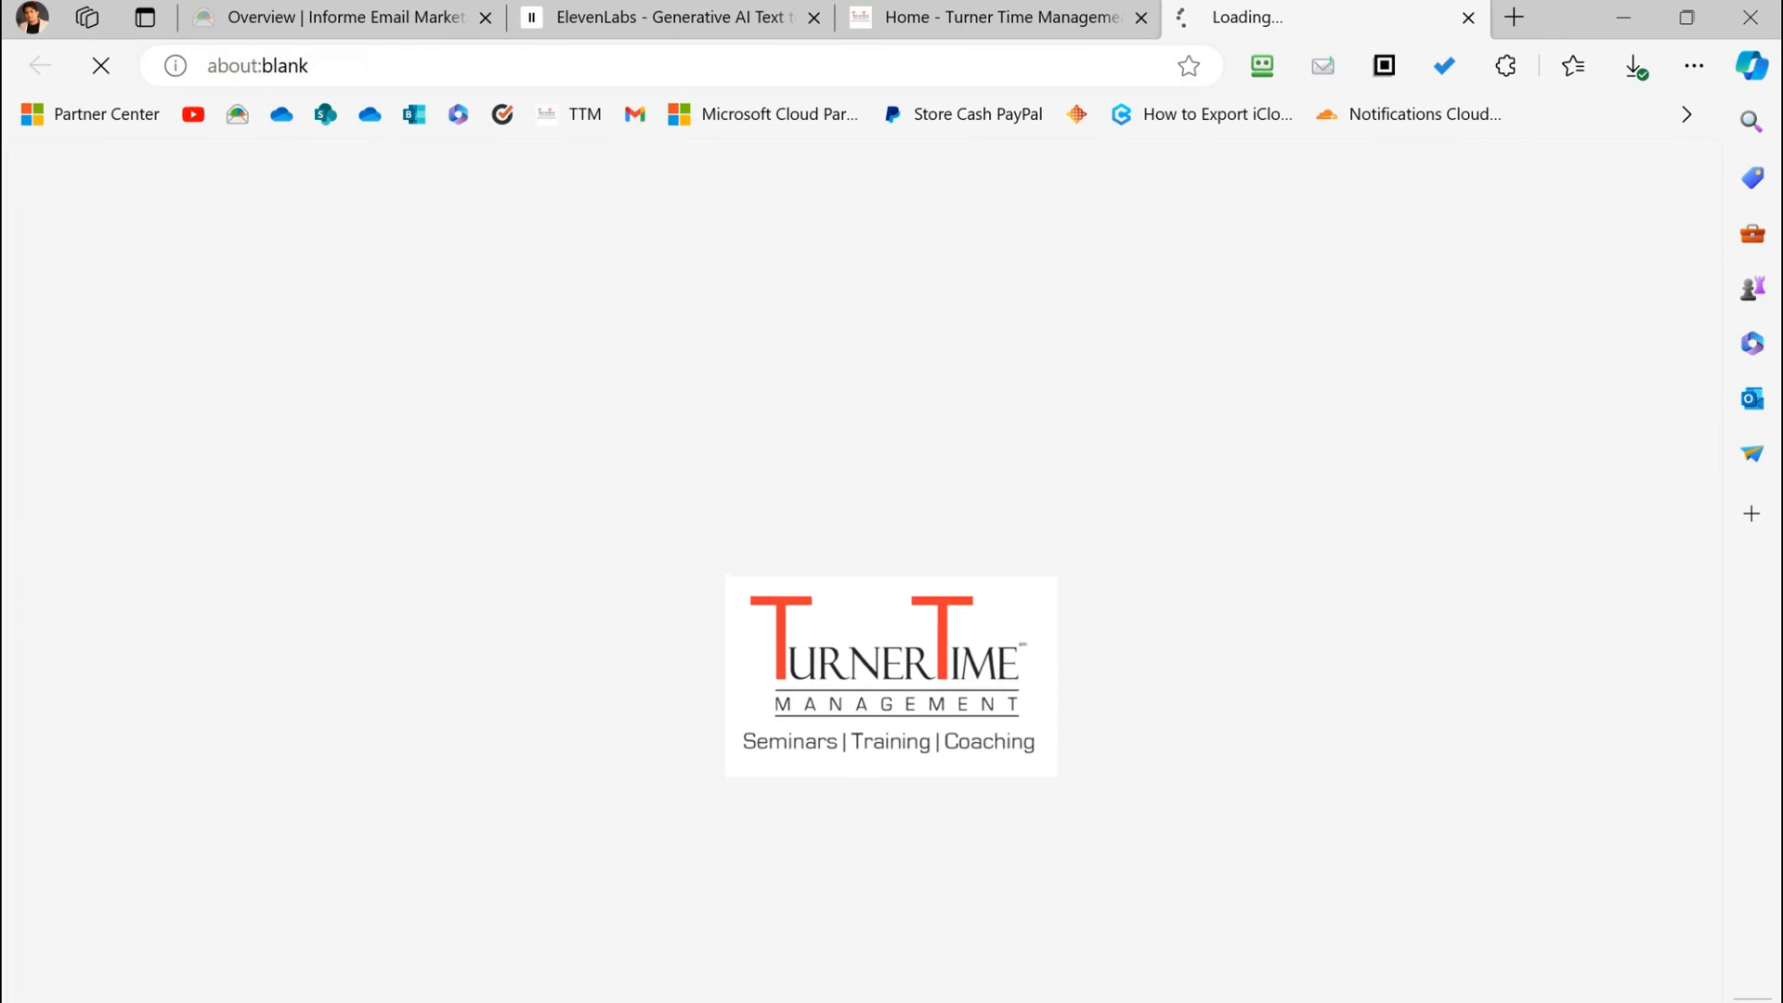